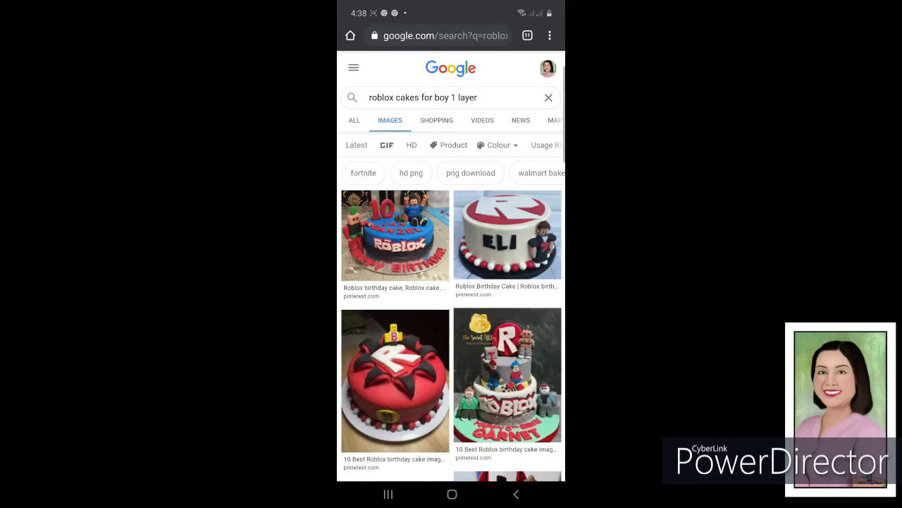
Step: Navigate Chrome to prezi.com, replacing the image search results with the Prezi home page
left_click(452, 36)
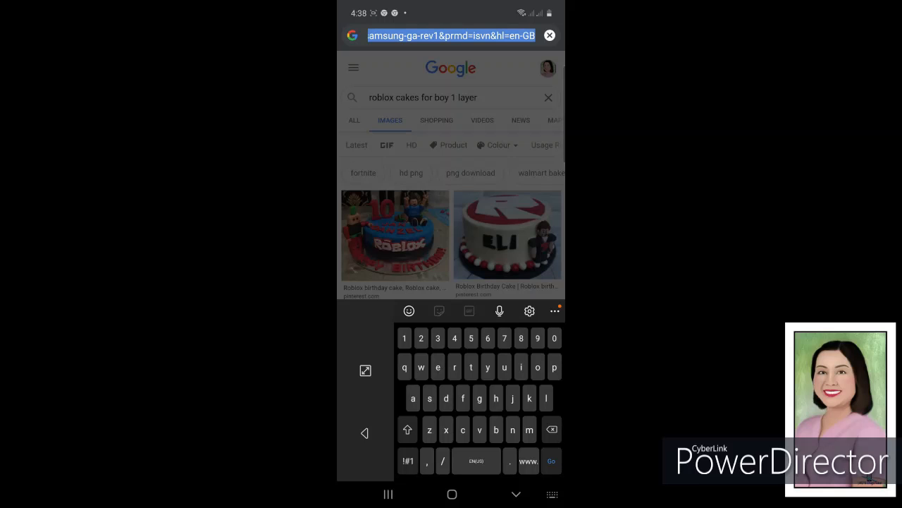
type("prezi.com")
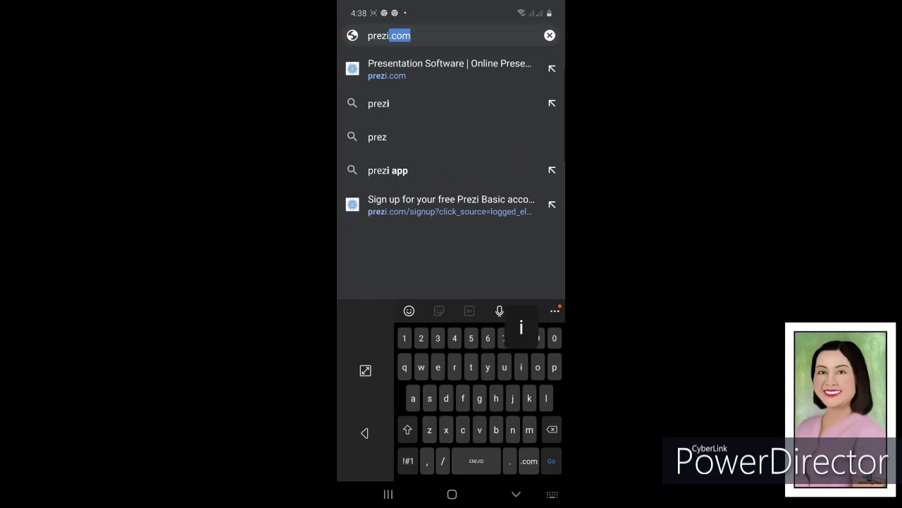
left_click(530, 461)
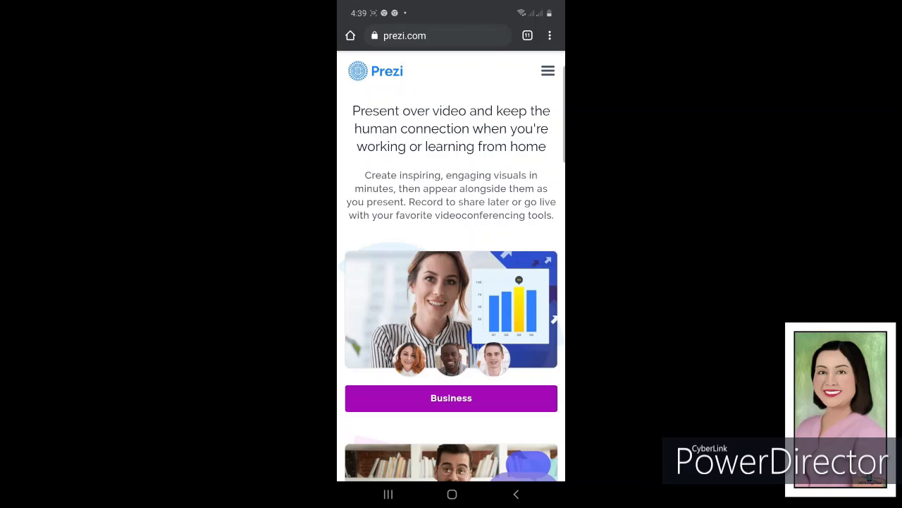
Step: Scroll down the Prezi home page to reach the Create an account sign-up form
scroll("down", 3)
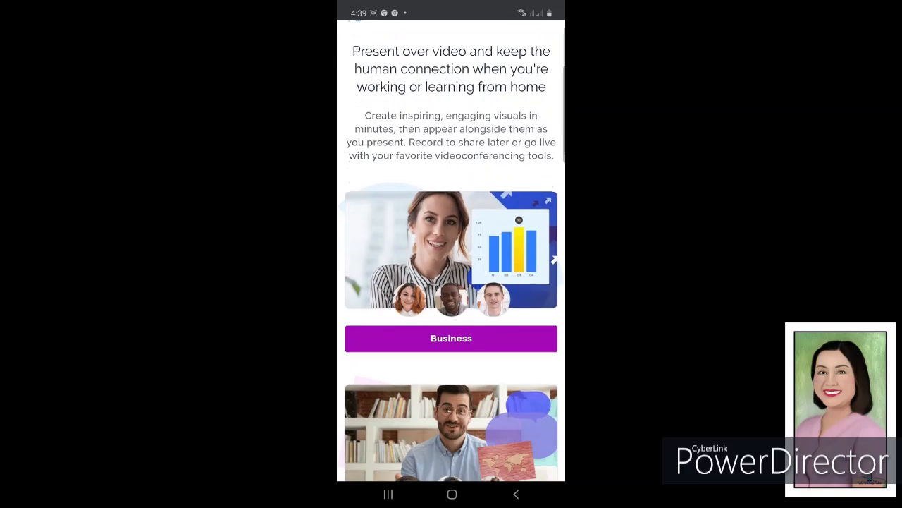
scroll("down", 3)
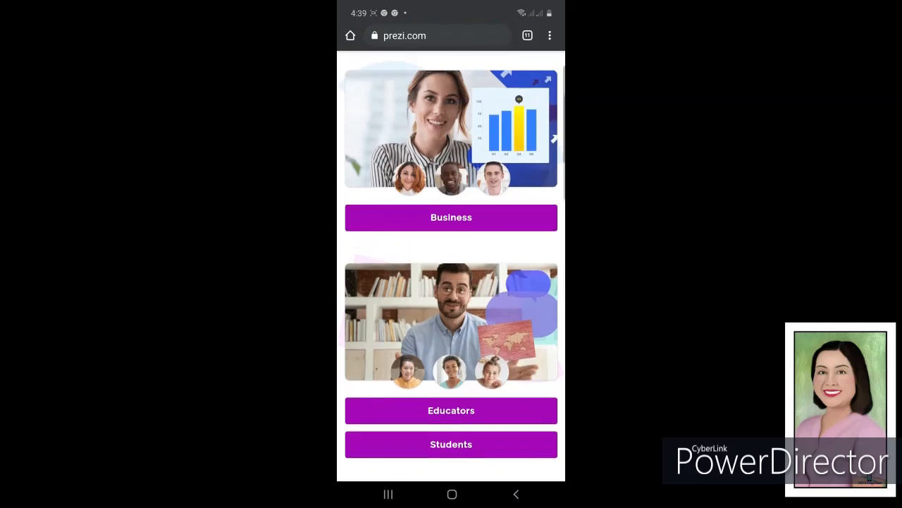
scroll("down", 3)
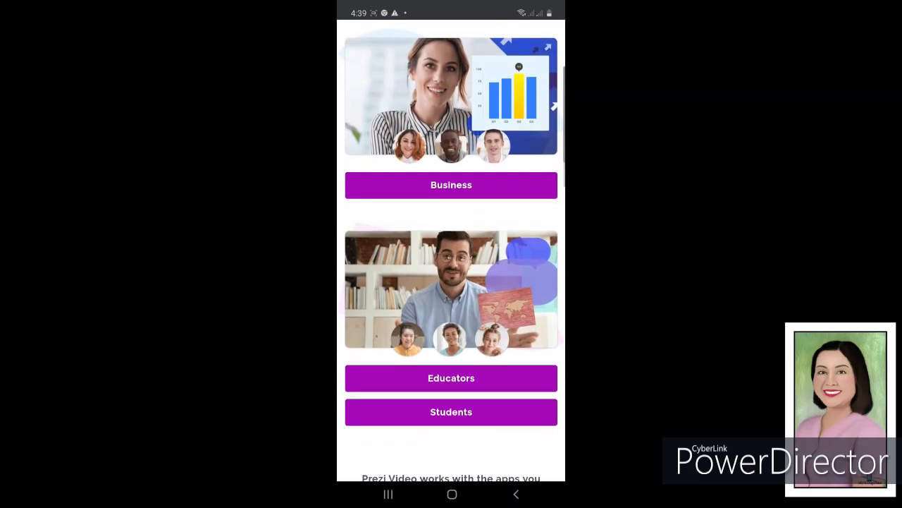
scroll("down", 3)
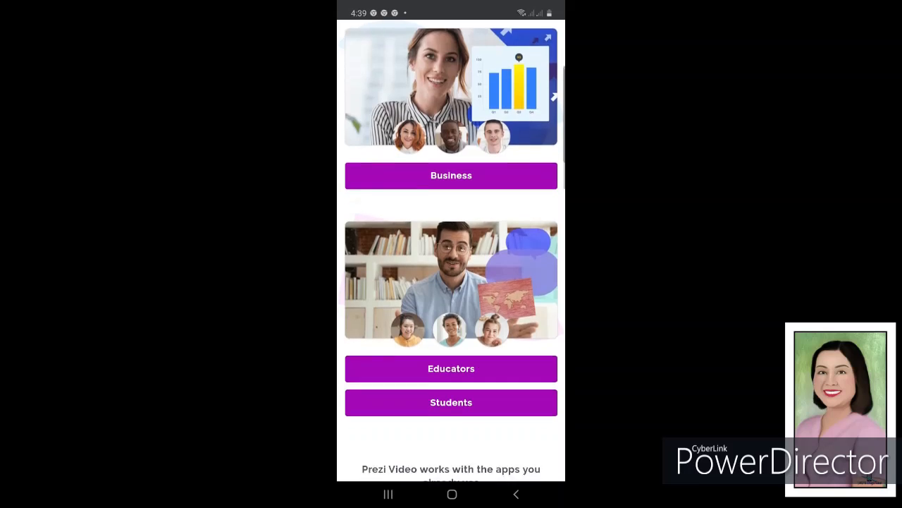
scroll("down", 3)
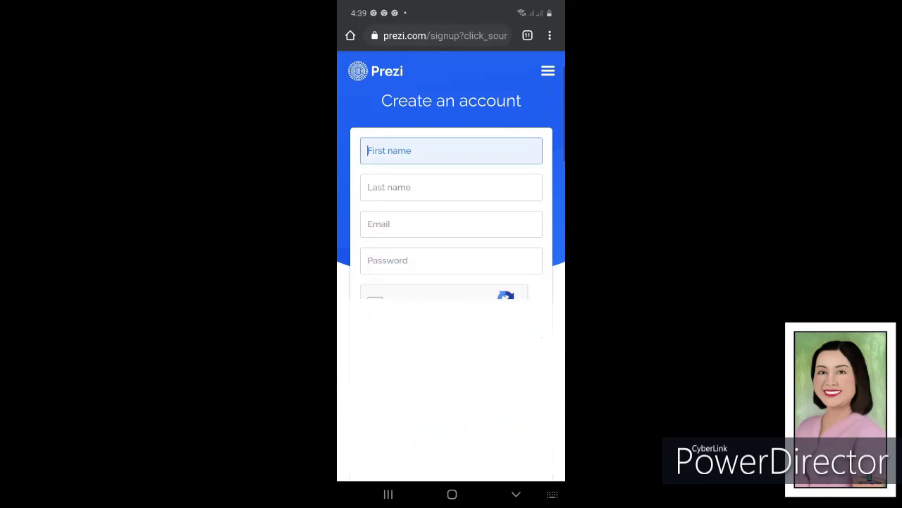
Step: Fill in first name 'Rubijane', the last name and email, then move to the password field
left_click(451, 149)
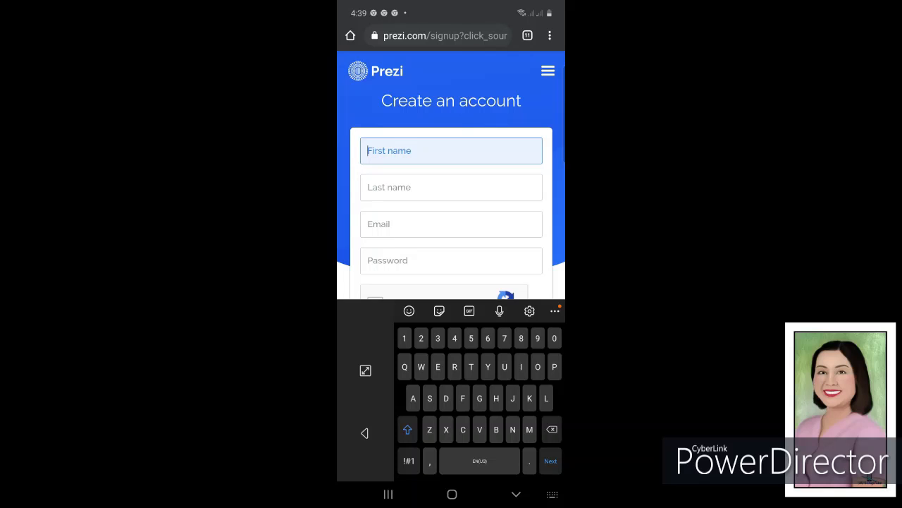
type("Ru")
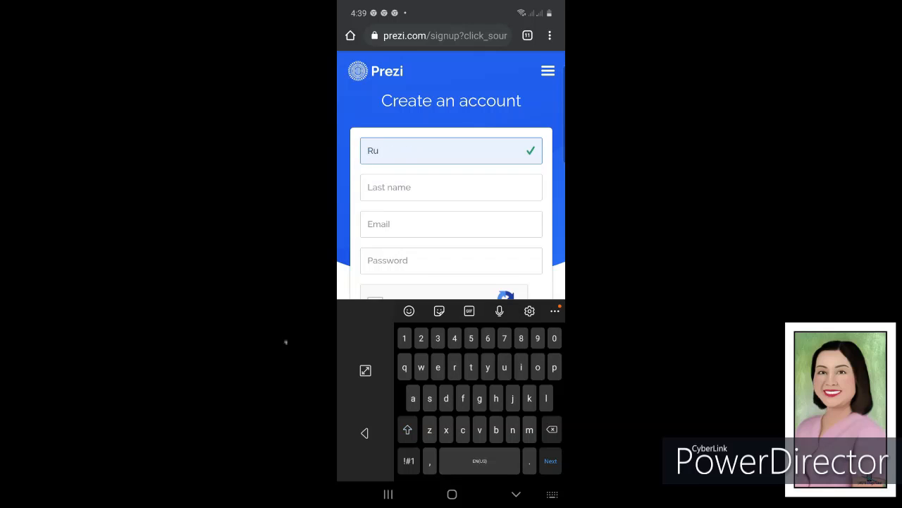
type("bijane")
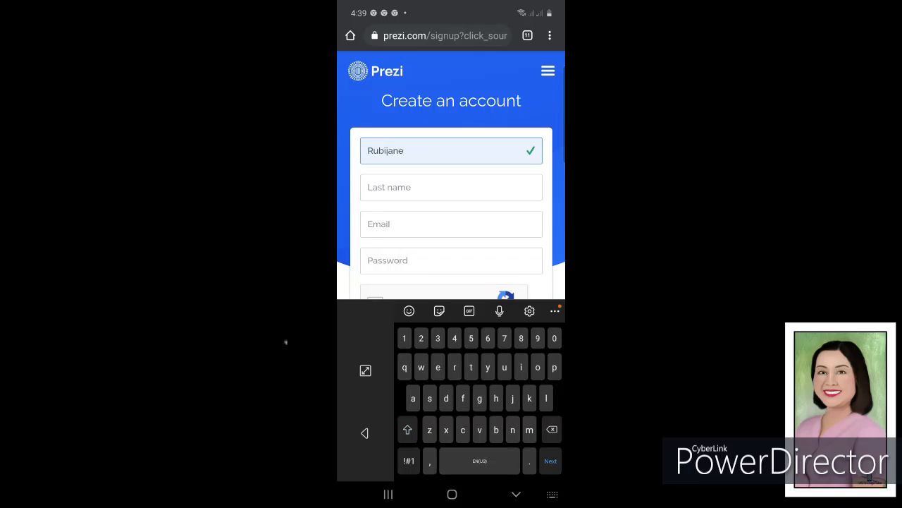
left_click(451, 187)
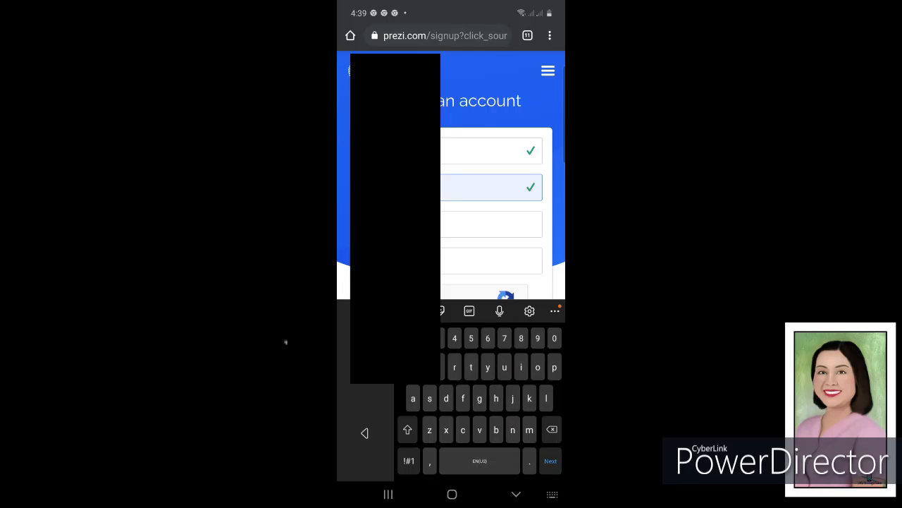
left_click(407, 430)
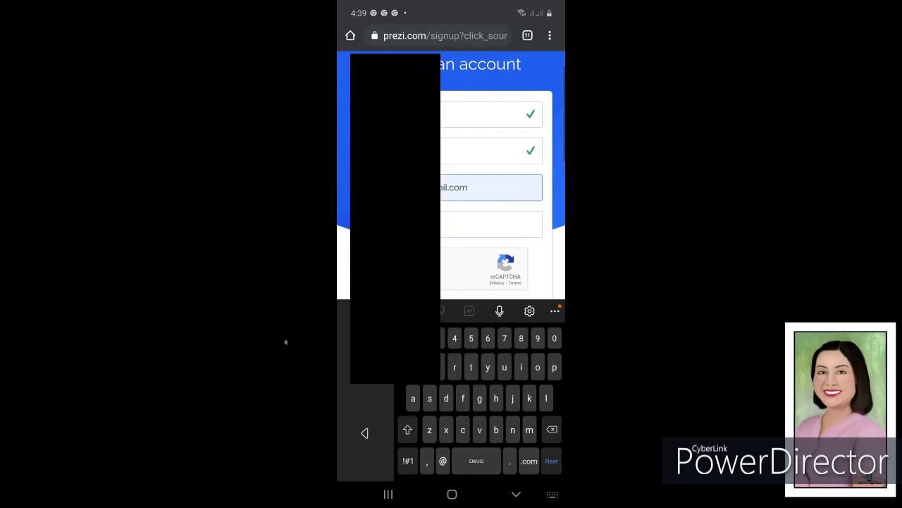
left_click(491, 224)
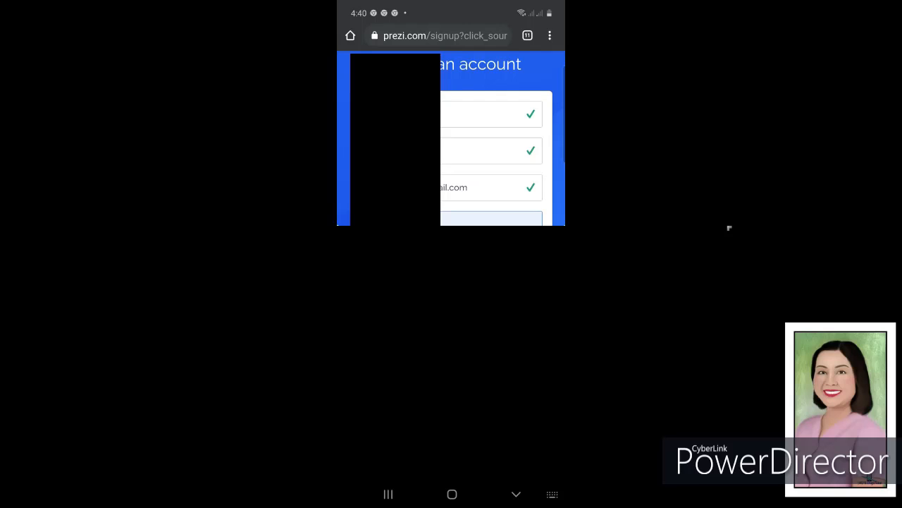
scroll("down", 3)
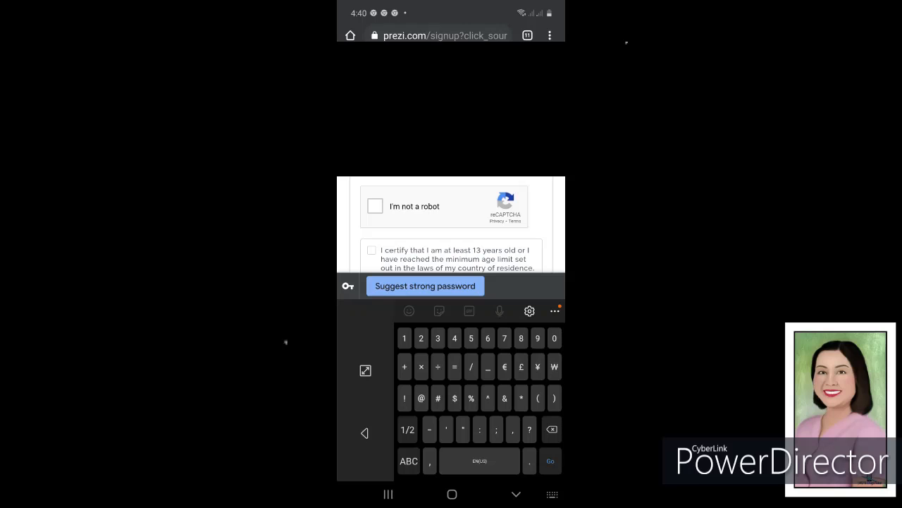
Step: Pass the 'I'm not a robot' reCAPTCHA by marking and submitting the crosswalk squares
left_click(375, 205)
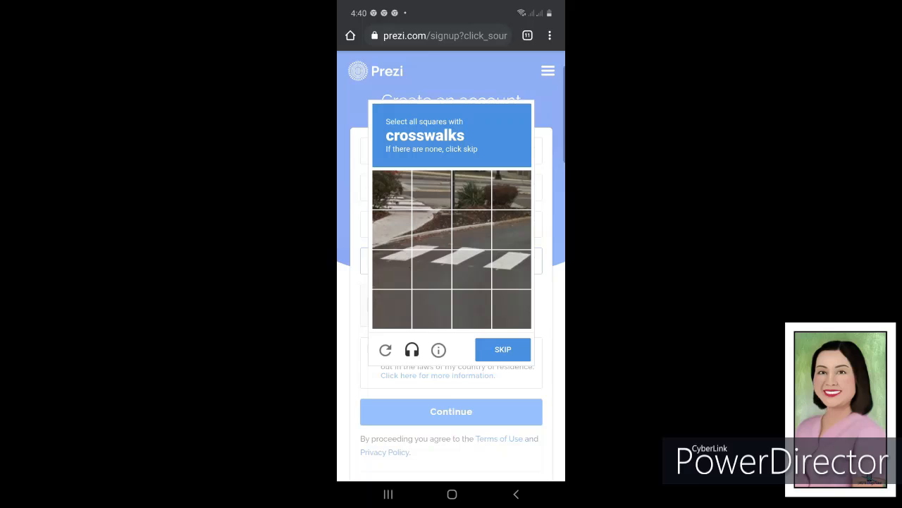
left_click(392, 271)
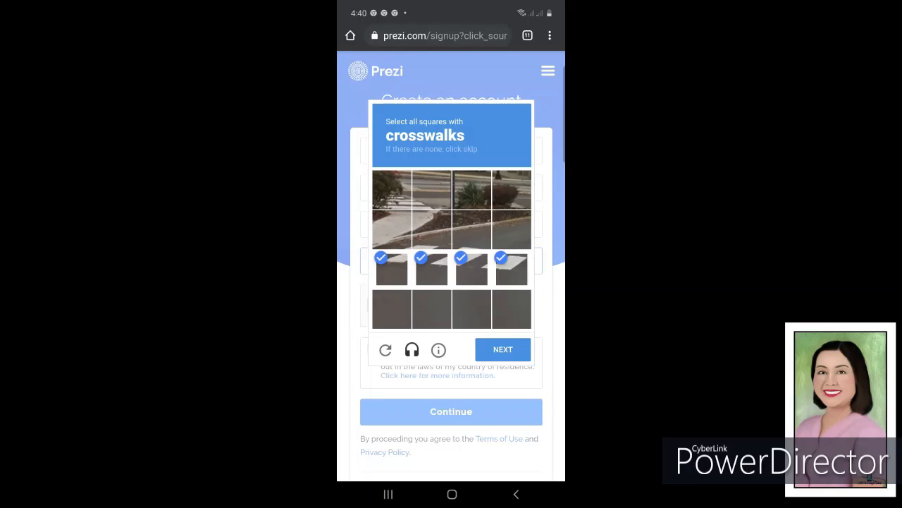
left_click(502, 349)
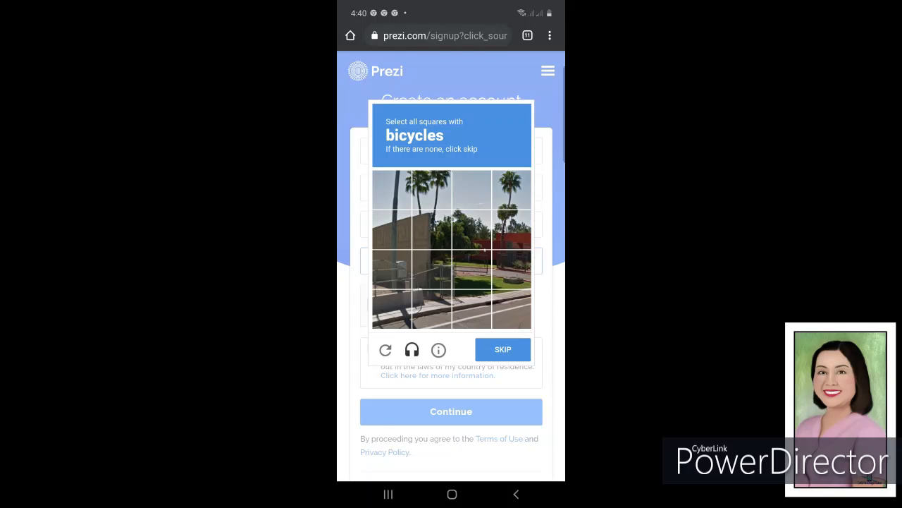
scroll("down", 3)
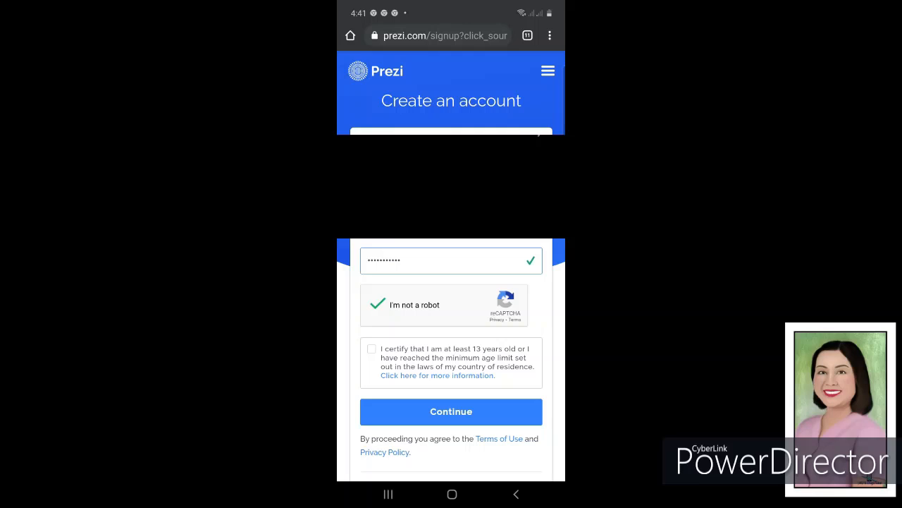
Step: Certify being at least 13, submit the sign-up form, and keep the link in the browser just once
left_click(451, 411)
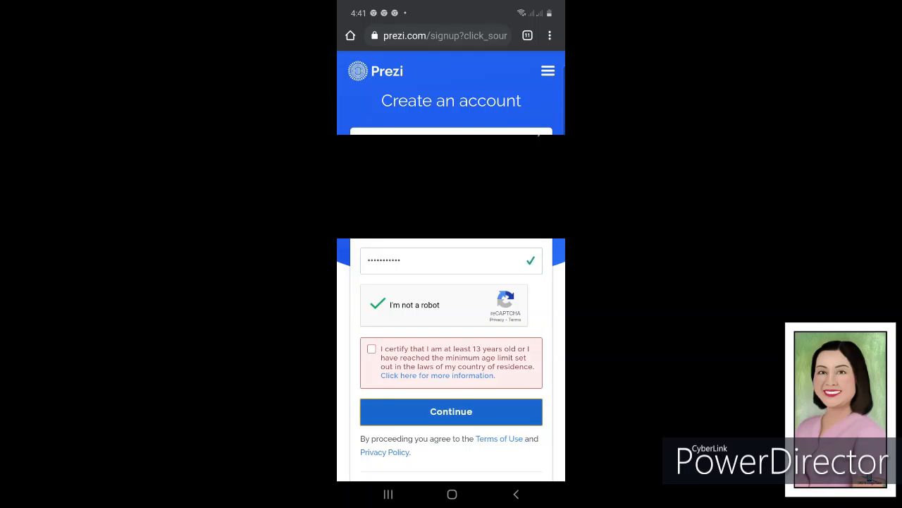
left_click(373, 348)
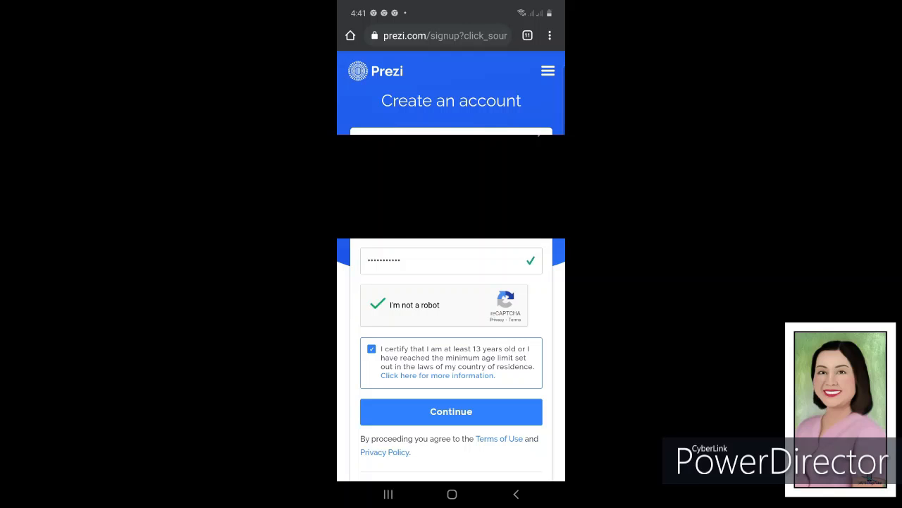
left_click(451, 412)
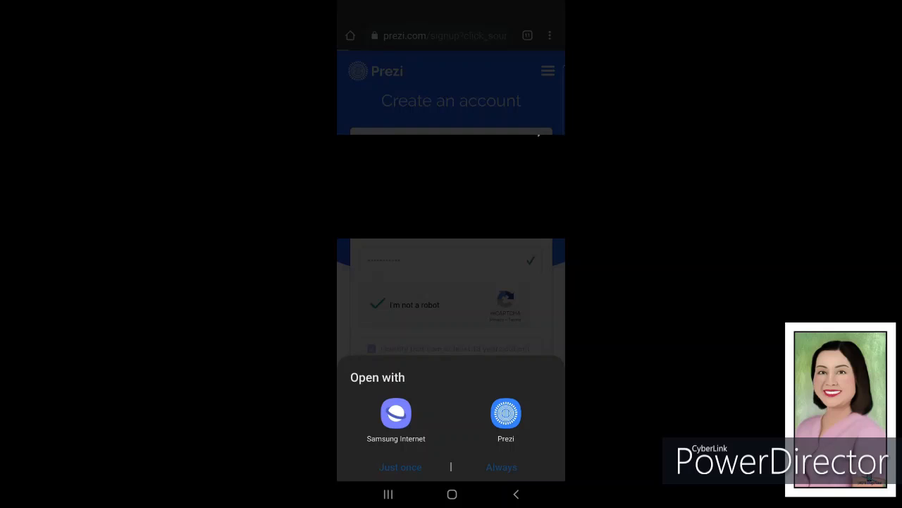
left_click(504, 413)
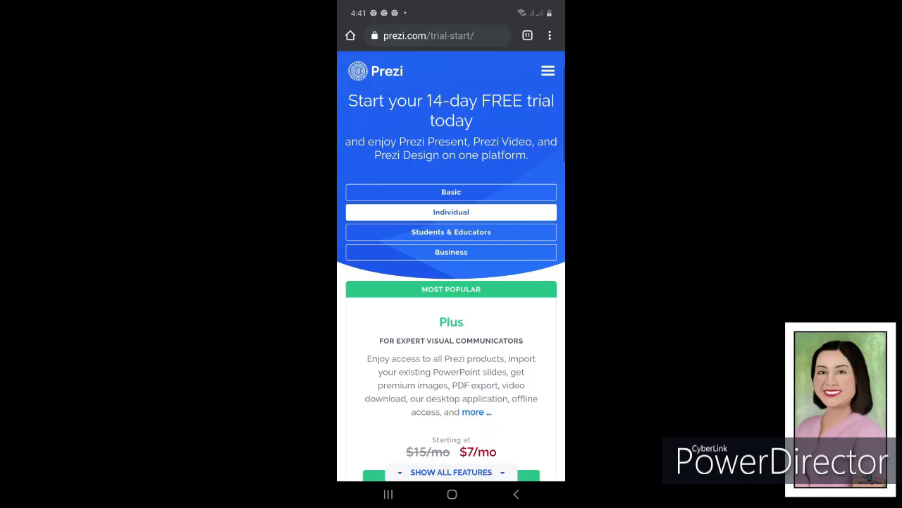
Step: Choose the free Basic plan under Students & Educators, reaching the Congratulations page
left_click(451, 231)
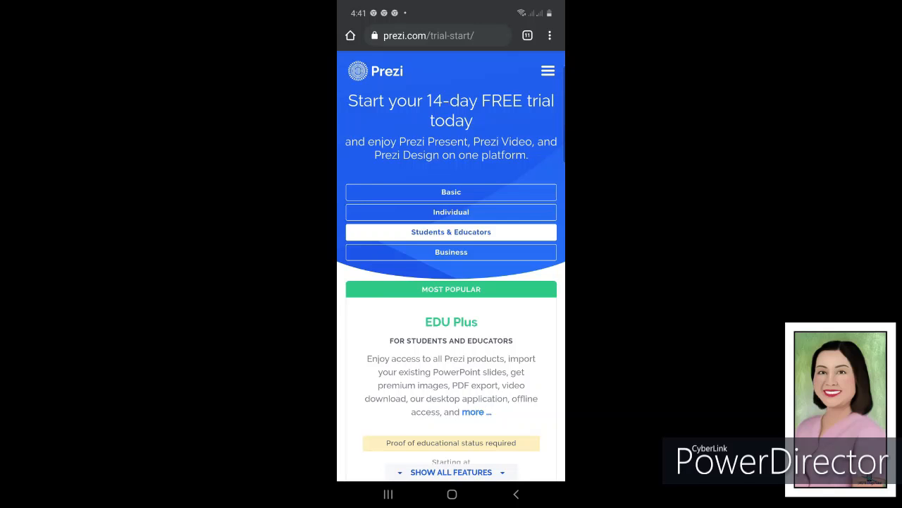
scroll("down", 3)
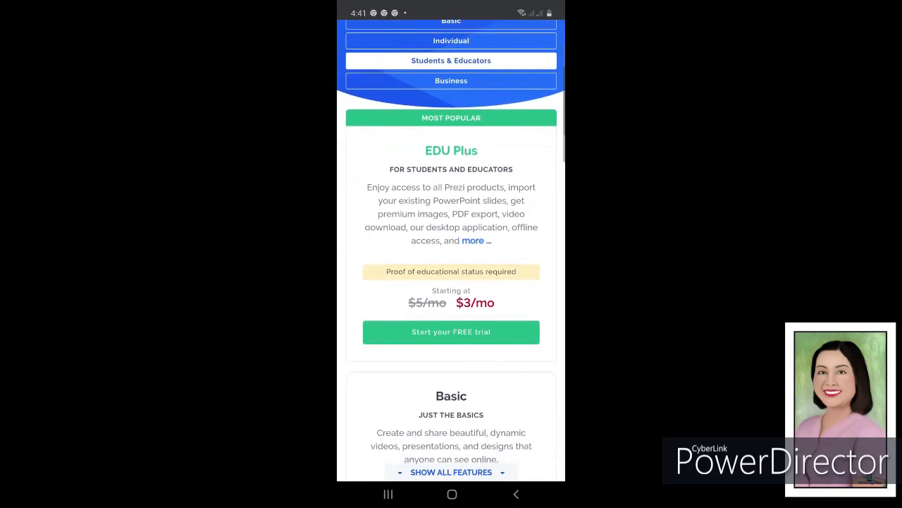
scroll("down", 3)
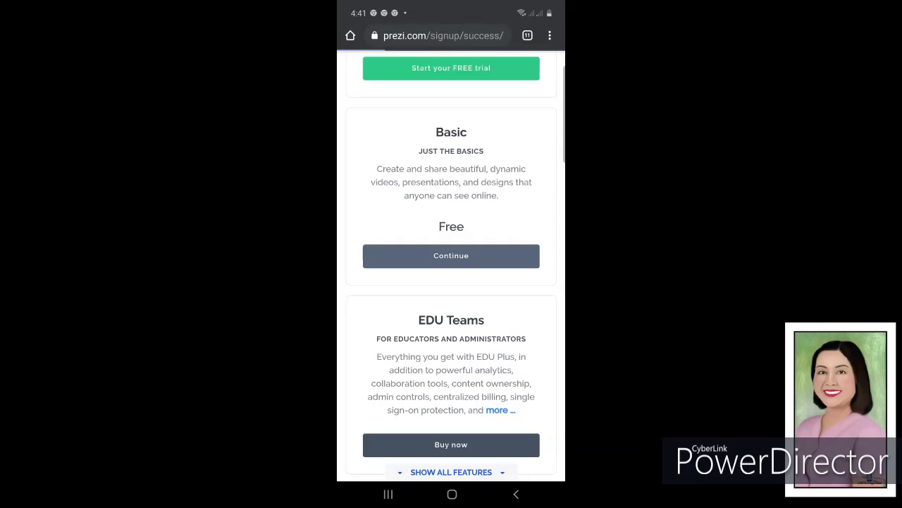
left_click(452, 255)
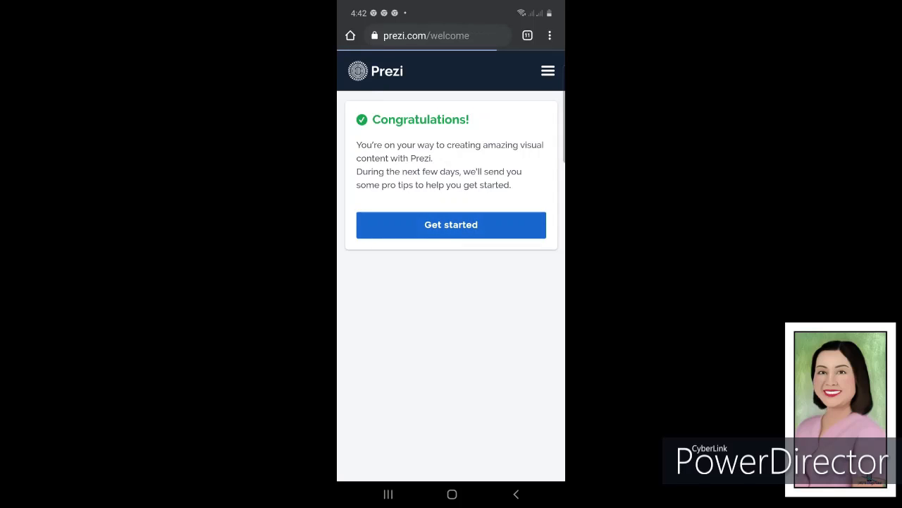
Step: Get started from the Congratulations page, reaching the role question
left_click(451, 225)
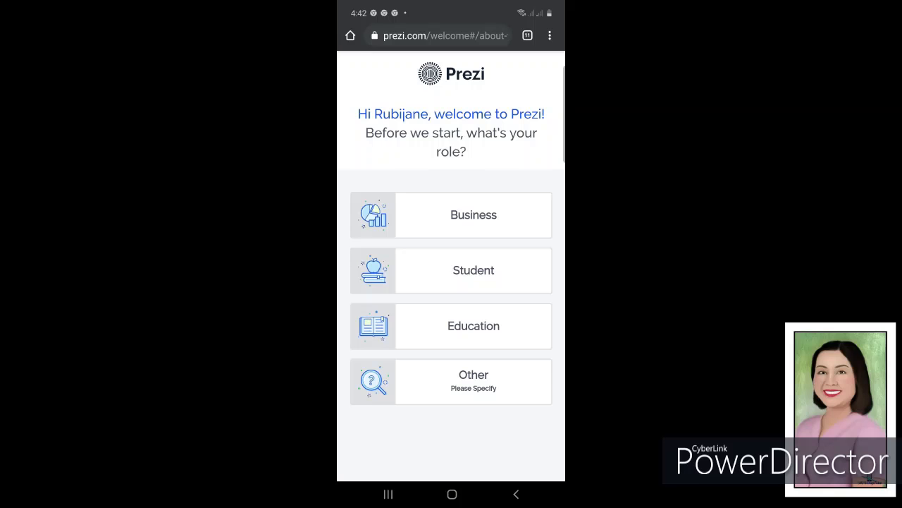
Step: Choose Student as the role and continue to the how-to-begin page
left_click(474, 271)
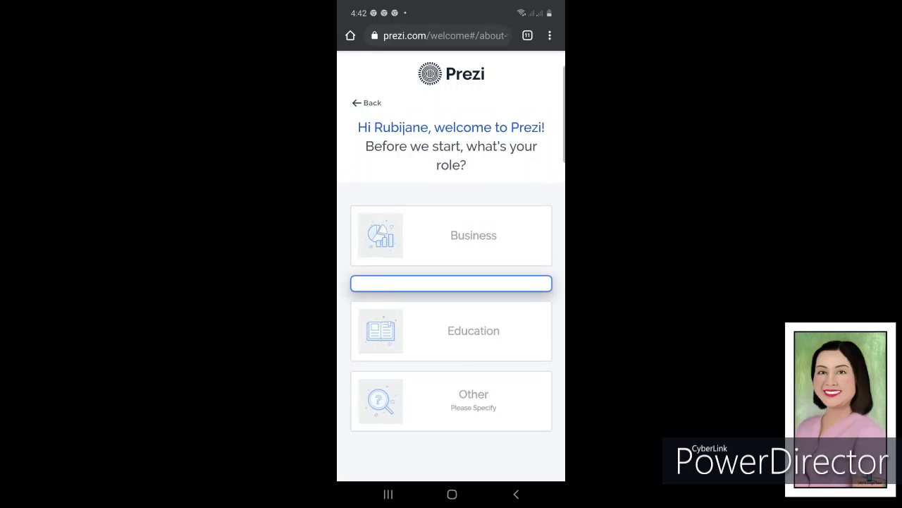
left_click(451, 284)
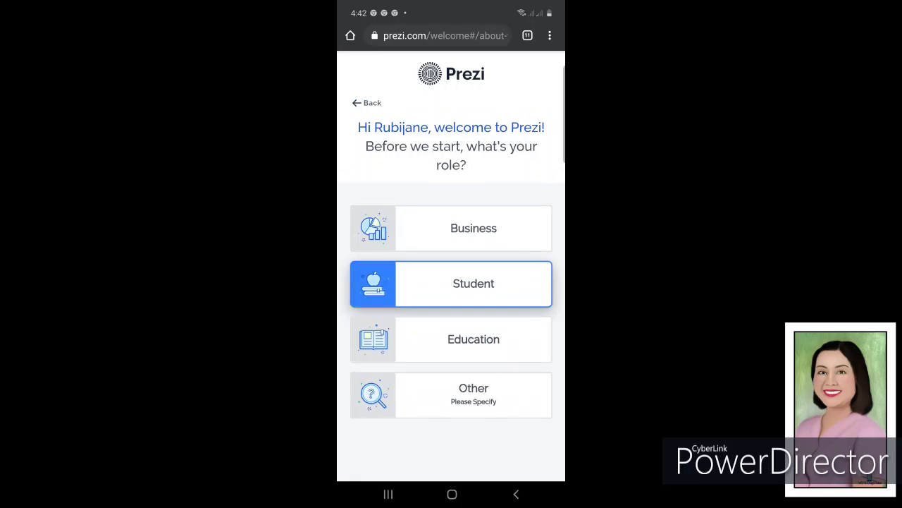
left_click(451, 283)
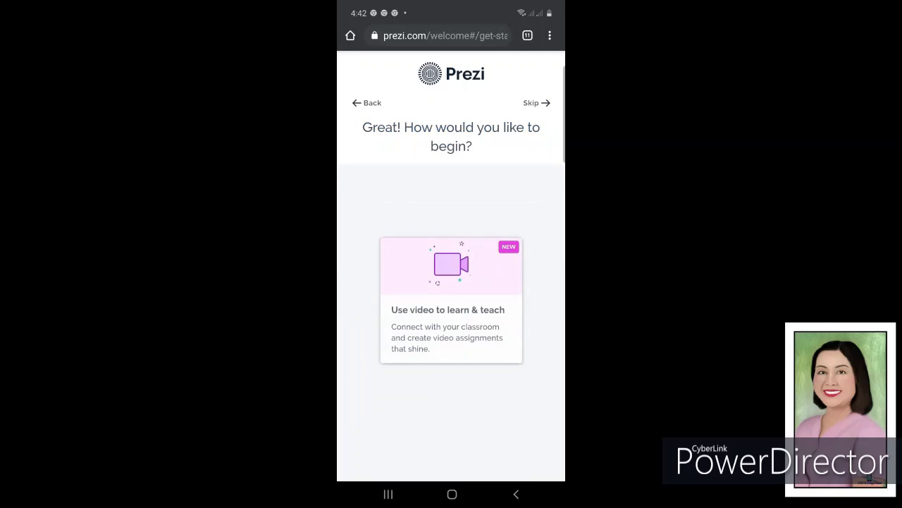
scroll("down", 3)
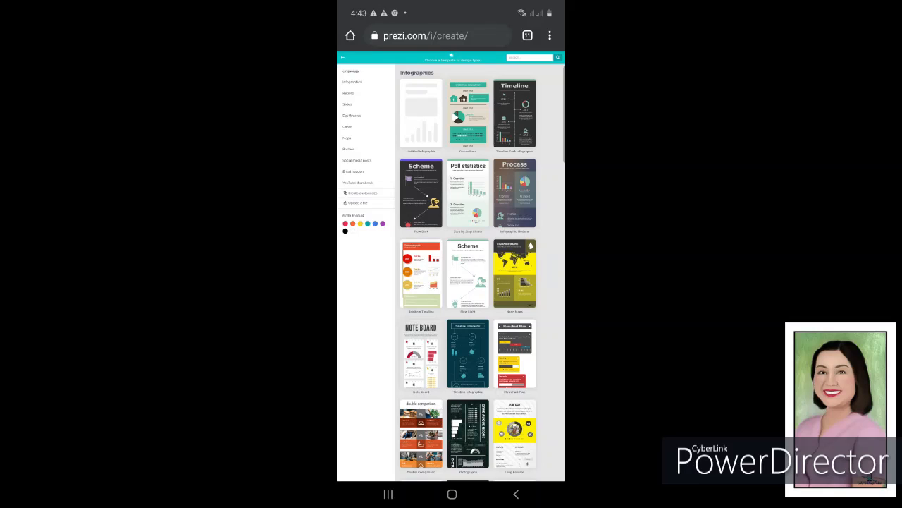
scroll("down", 3)
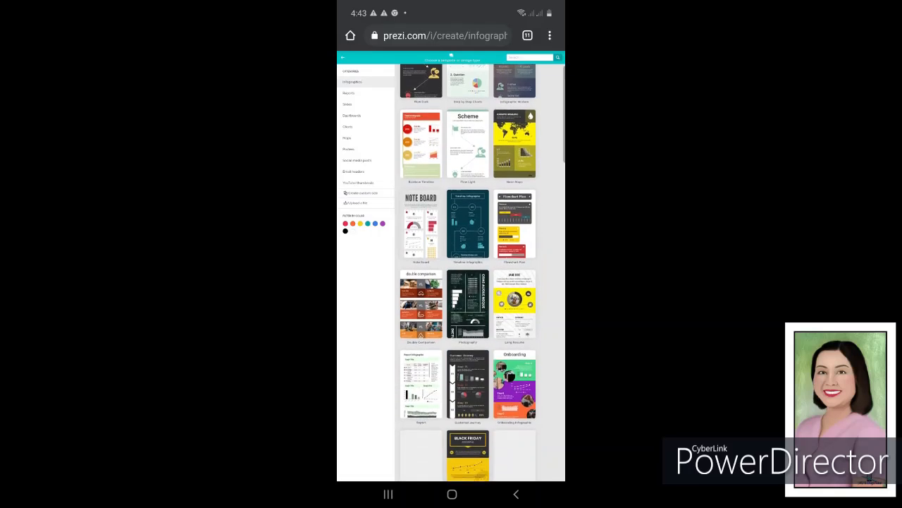
scroll("down", 3)
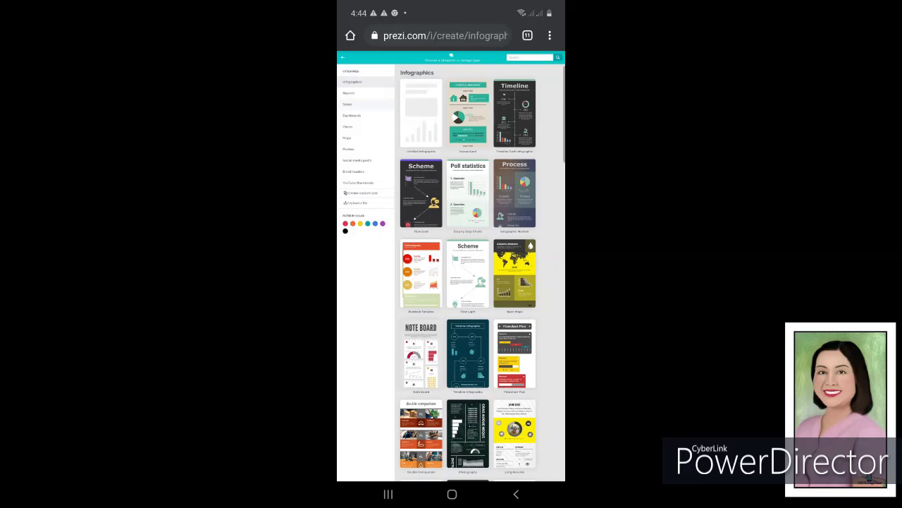
left_click(347, 105)
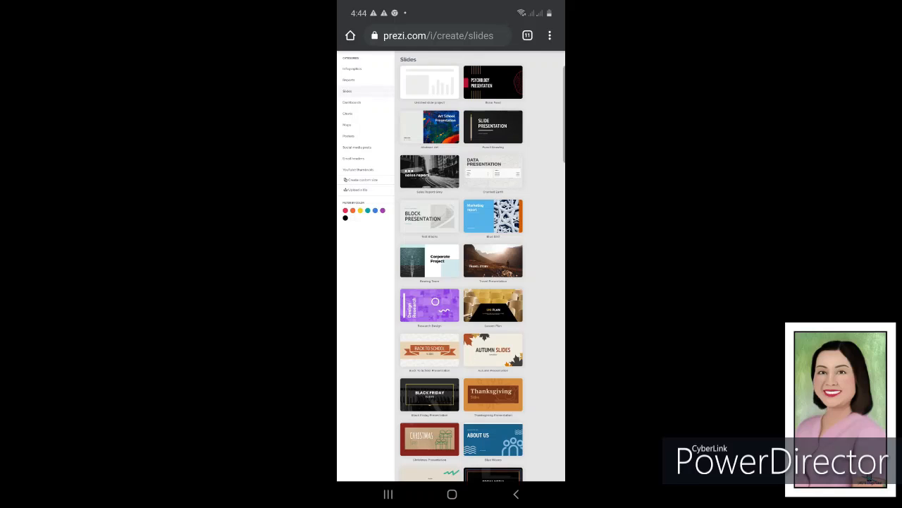
scroll("down", 3)
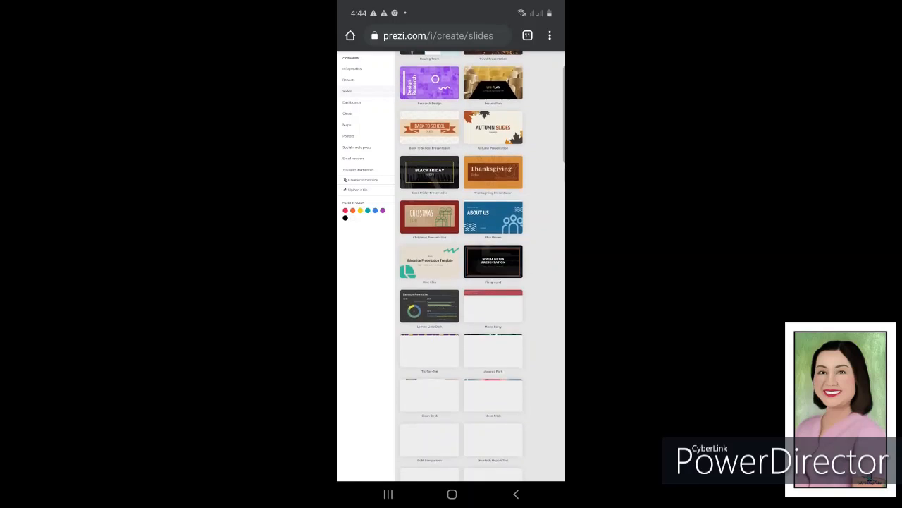
scroll("down", 3)
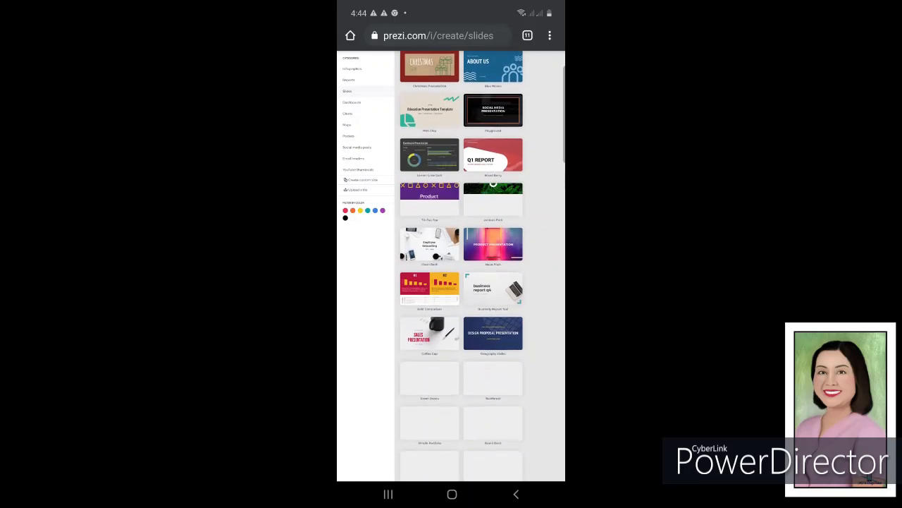
scroll("down", 3)
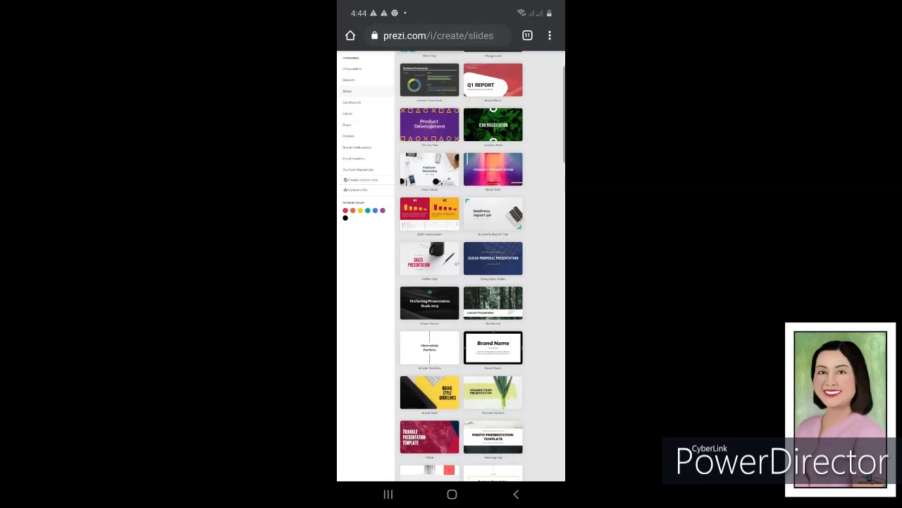
scroll("down", 3)
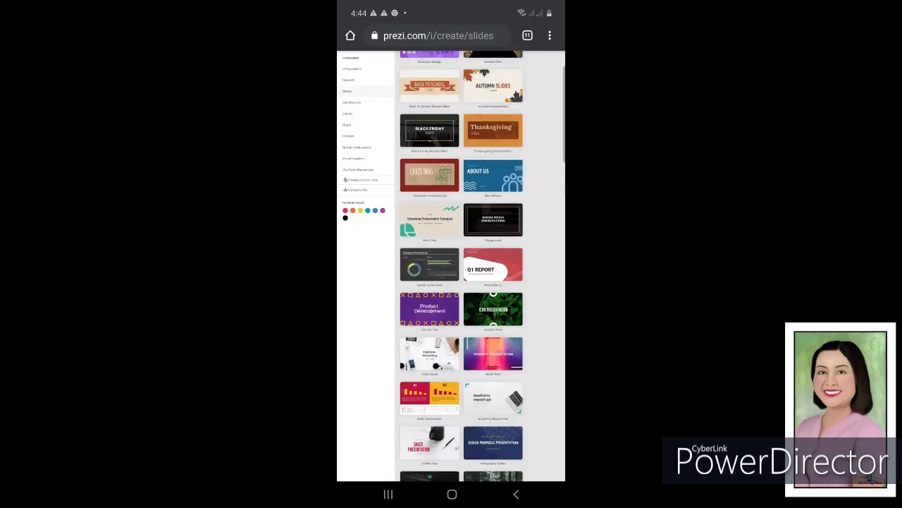
left_click(349, 79)
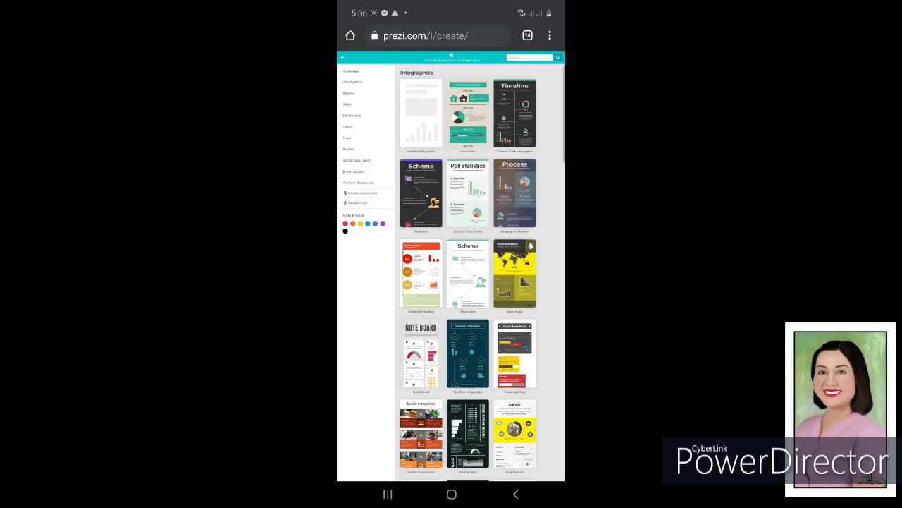
Step: Browse down the Slides template gallery to the Q1 Report template and preview it
left_click(347, 105)
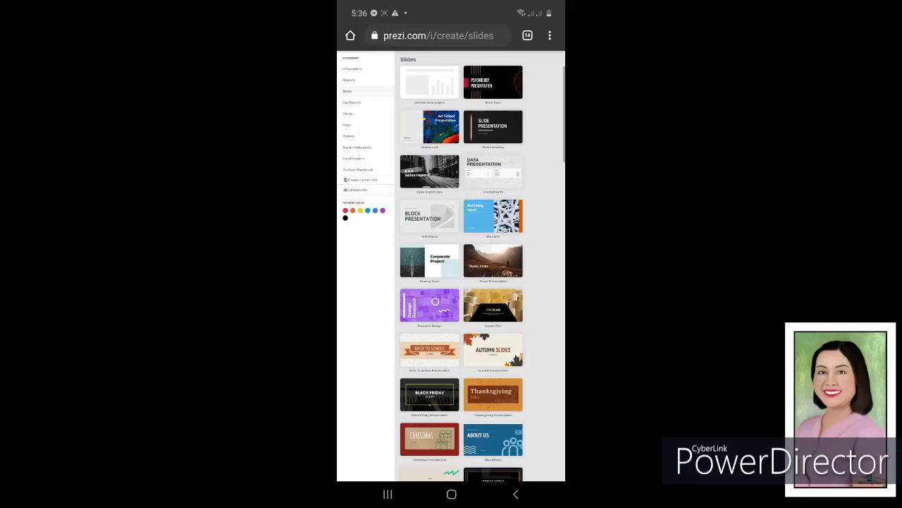
scroll("down", 3)
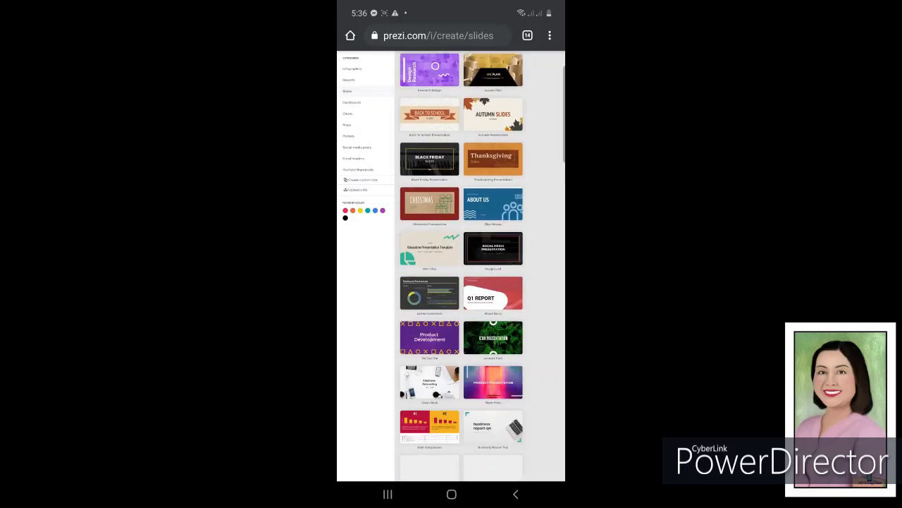
scroll("down", 3)
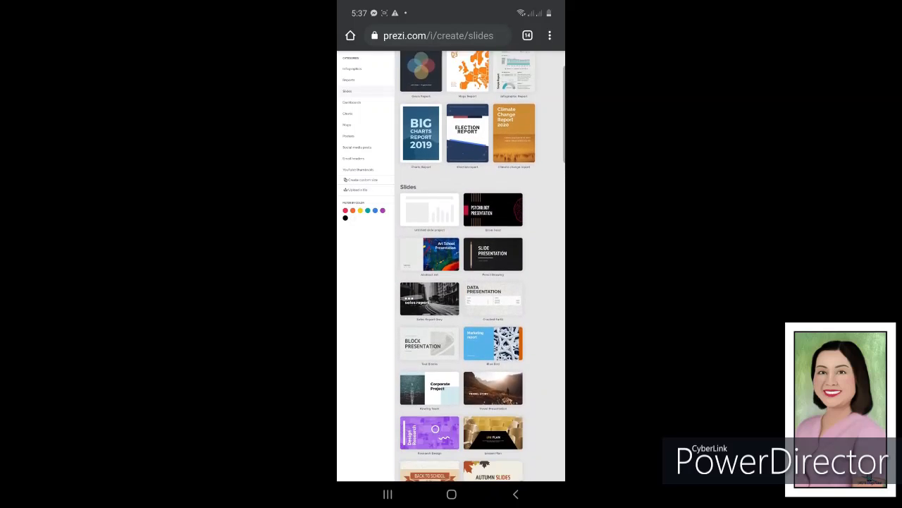
scroll("down", 3)
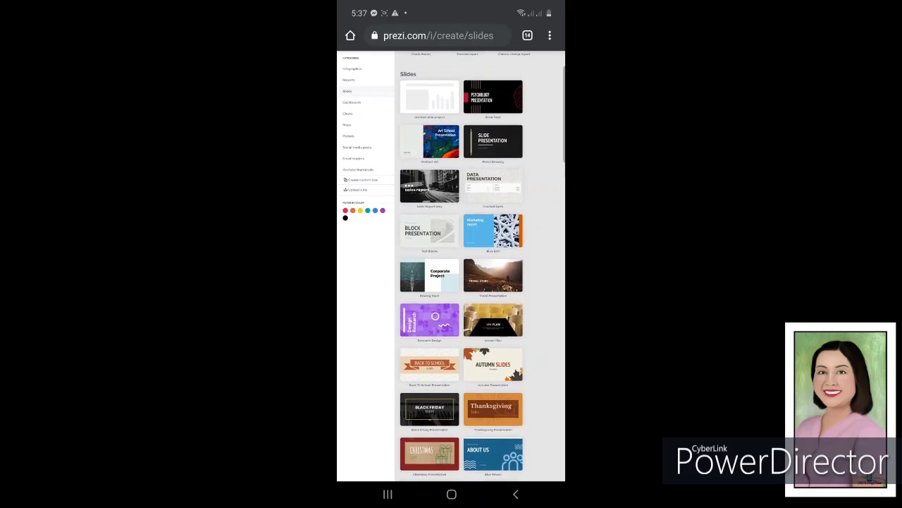
scroll("down", 3)
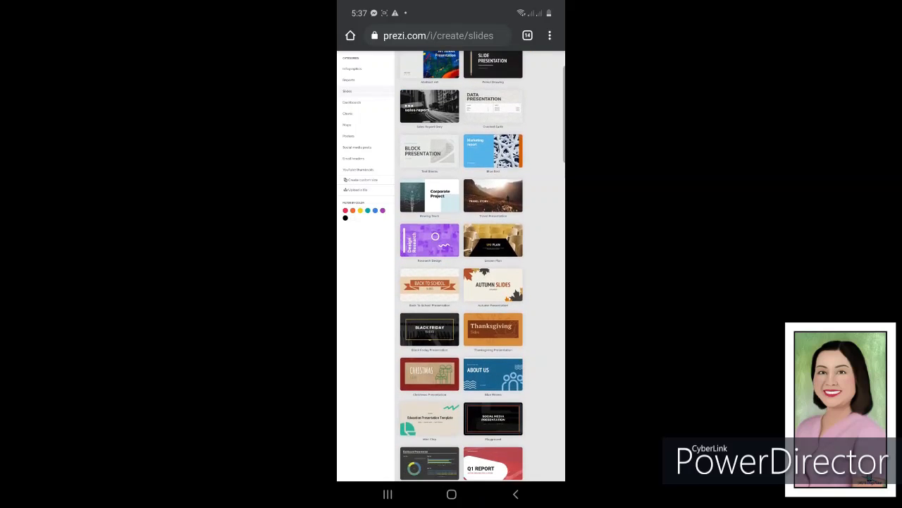
scroll("down", 3)
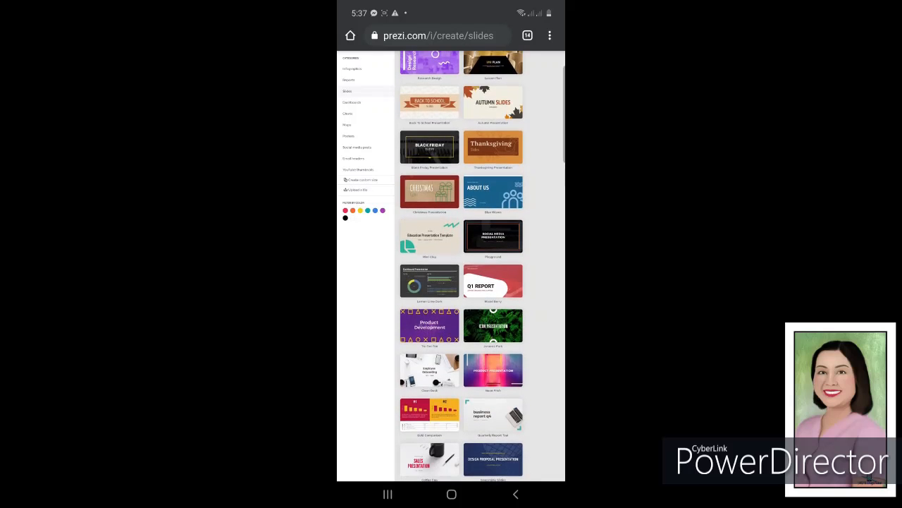
scroll("down", 3)
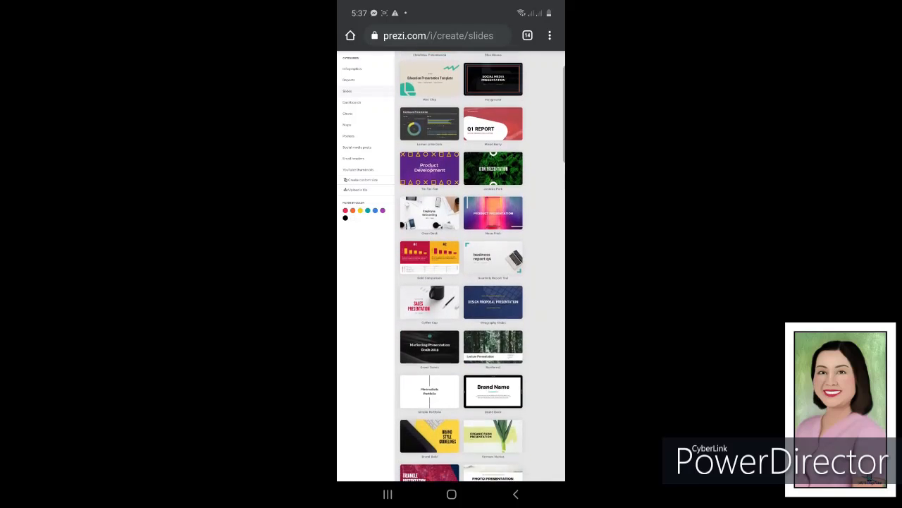
scroll("down", 3)
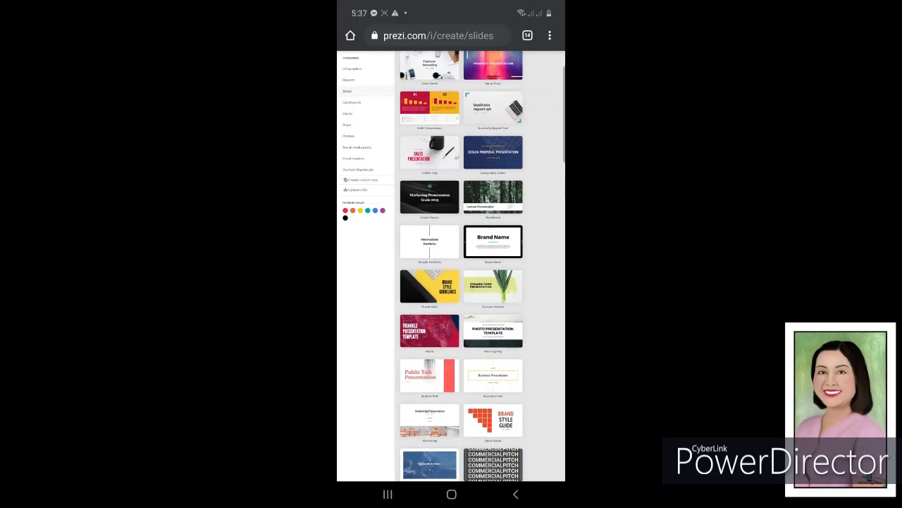
scroll("down", 3)
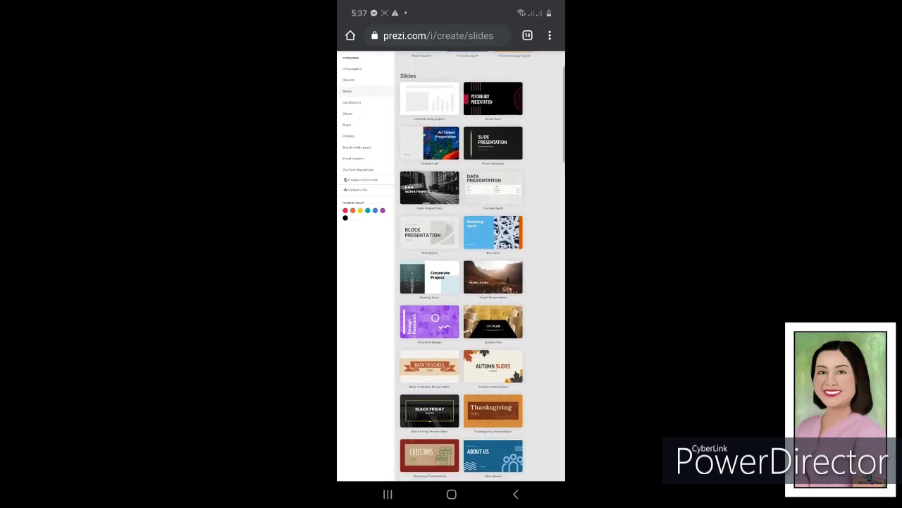
scroll("down", 3)
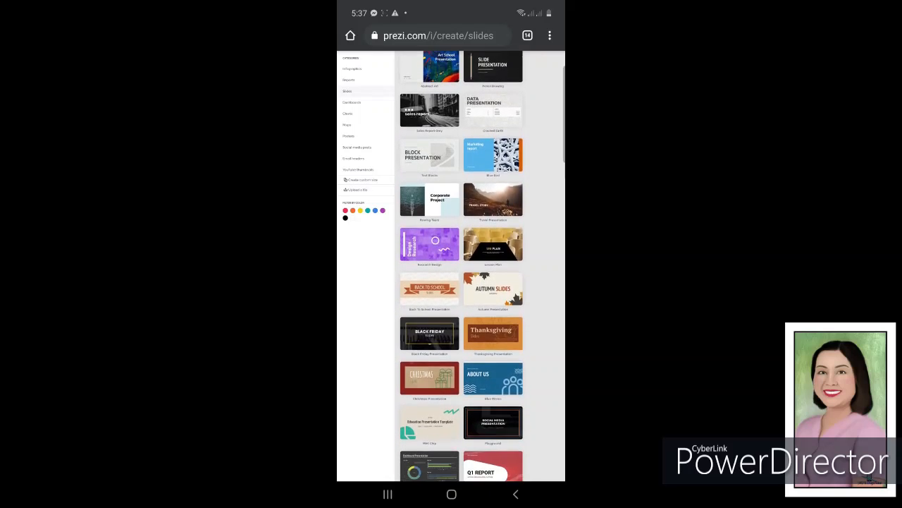
scroll("down", 3)
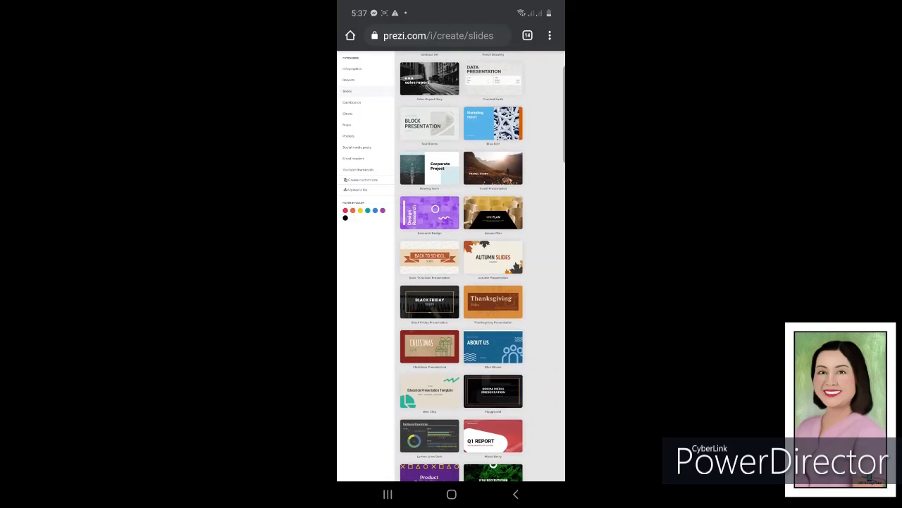
scroll("down", 3)
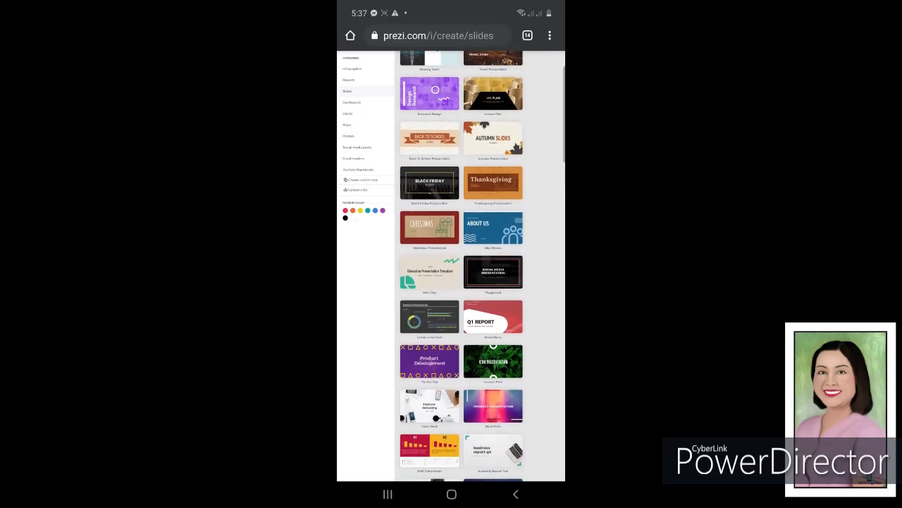
scroll("down", 3)
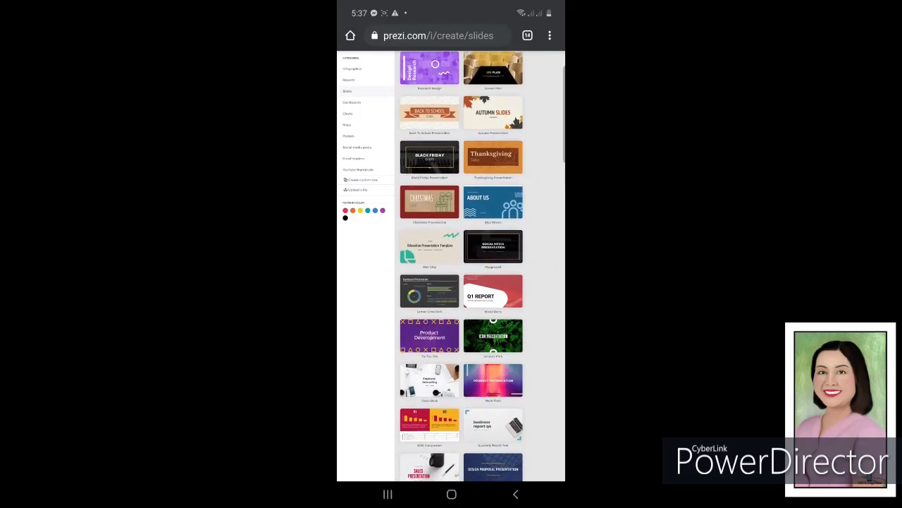
scroll("down", 3)
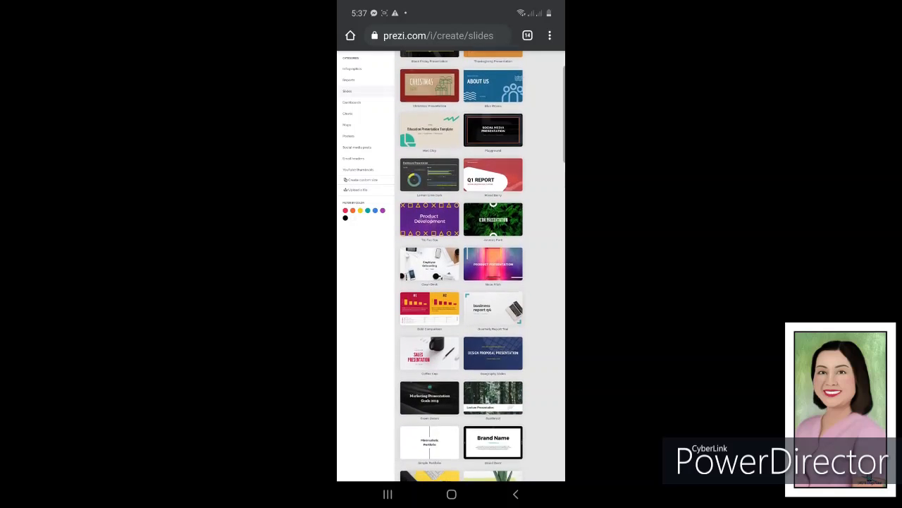
scroll("down", 3)
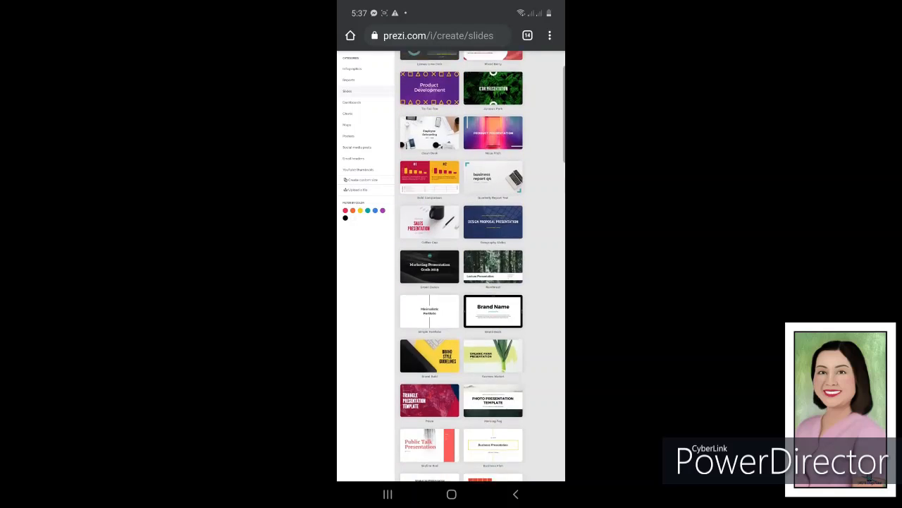
scroll("down", 3)
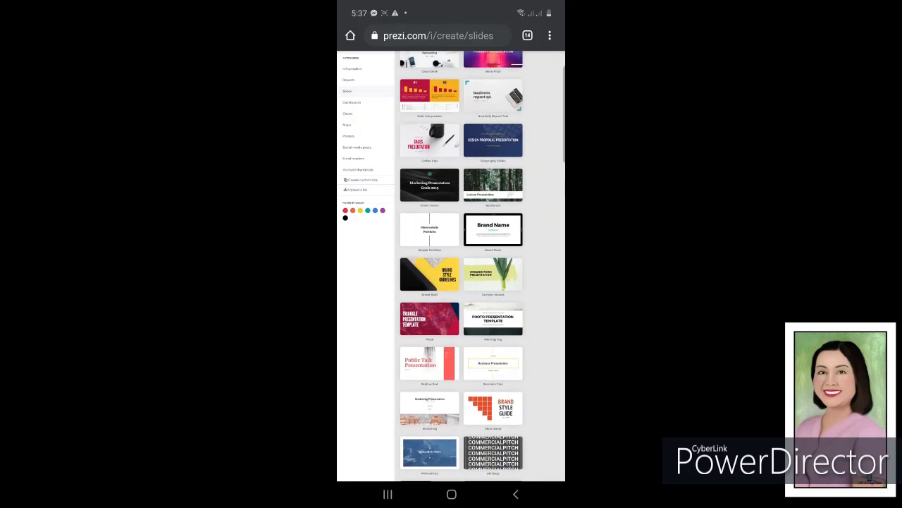
scroll("down", 3)
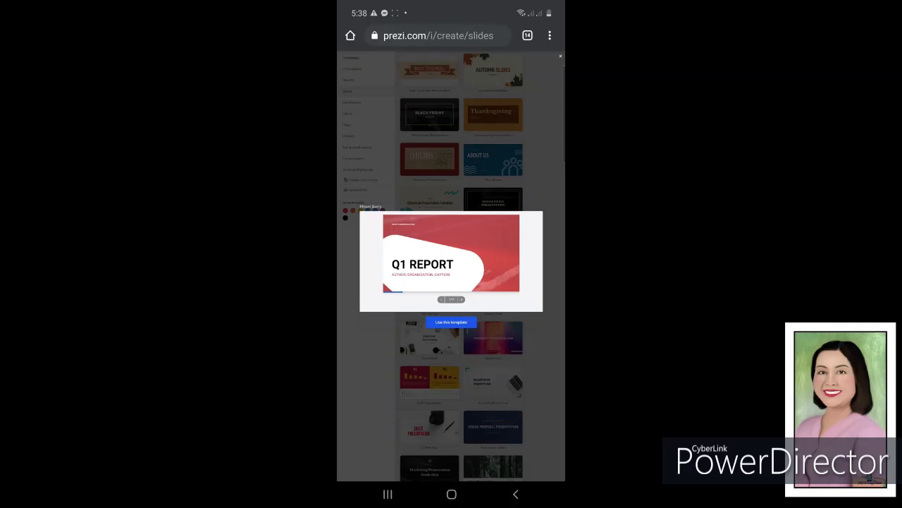
Step: Start a project from the Q1 REPORT template, then dismiss its Project Title form
left_click(451, 321)
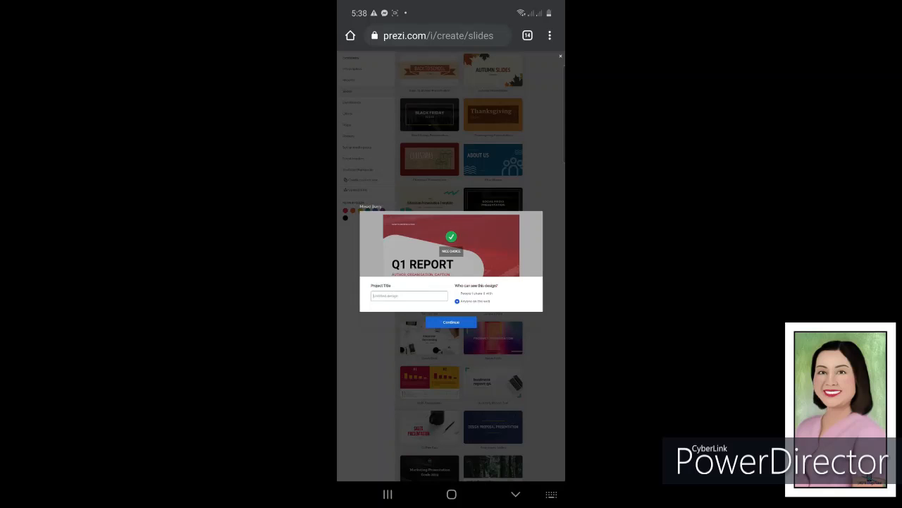
left_click(409, 296)
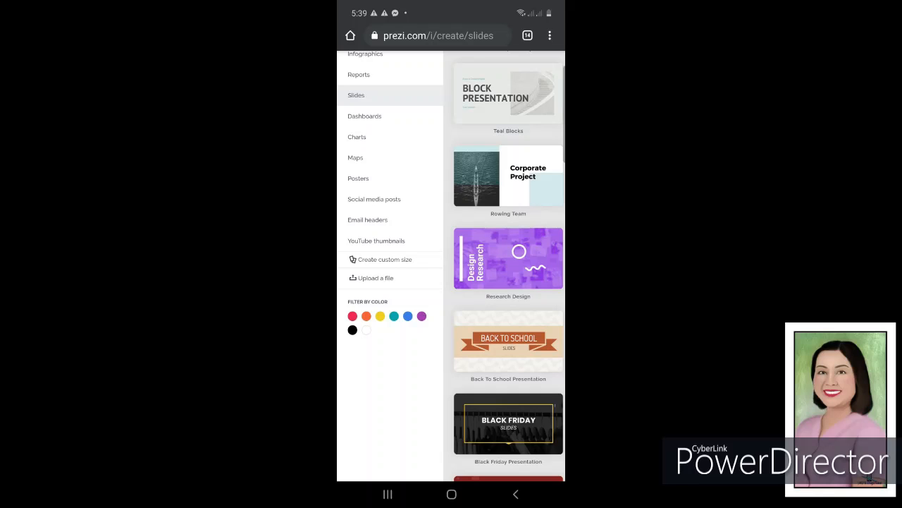
Step: Choose the Christmas Presentation template and start a new project from it
scroll("down", 3)
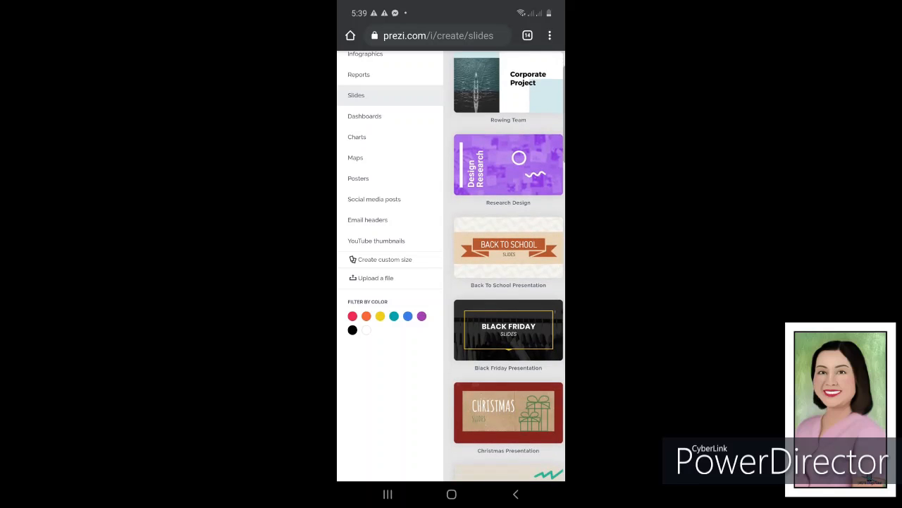
scroll("down", 3)
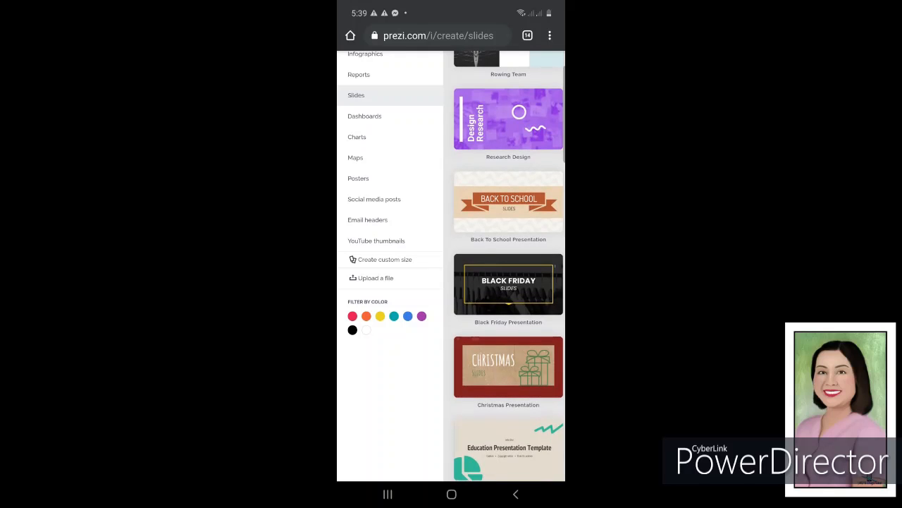
left_click(508, 367)
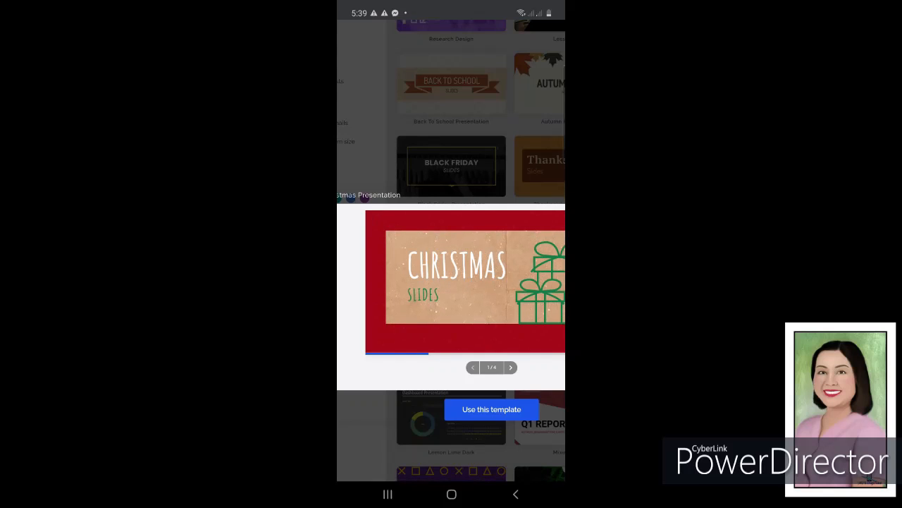
left_click(490, 409)
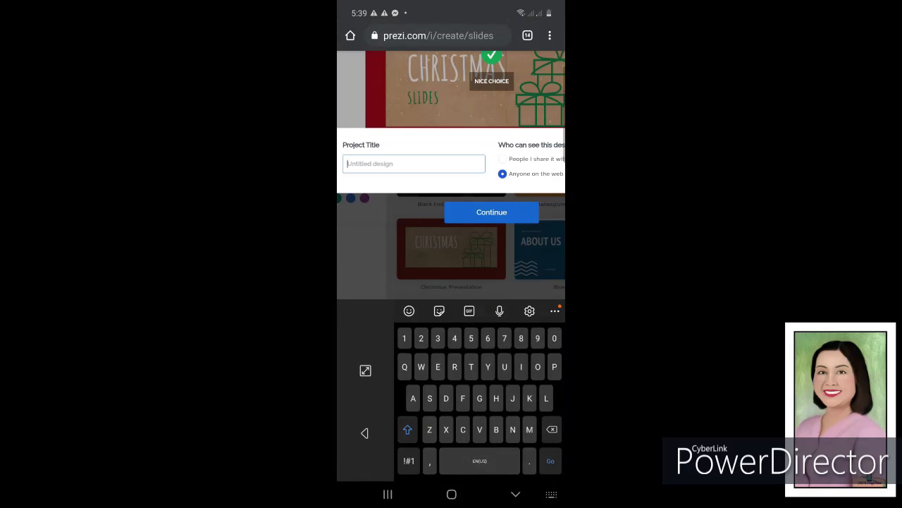